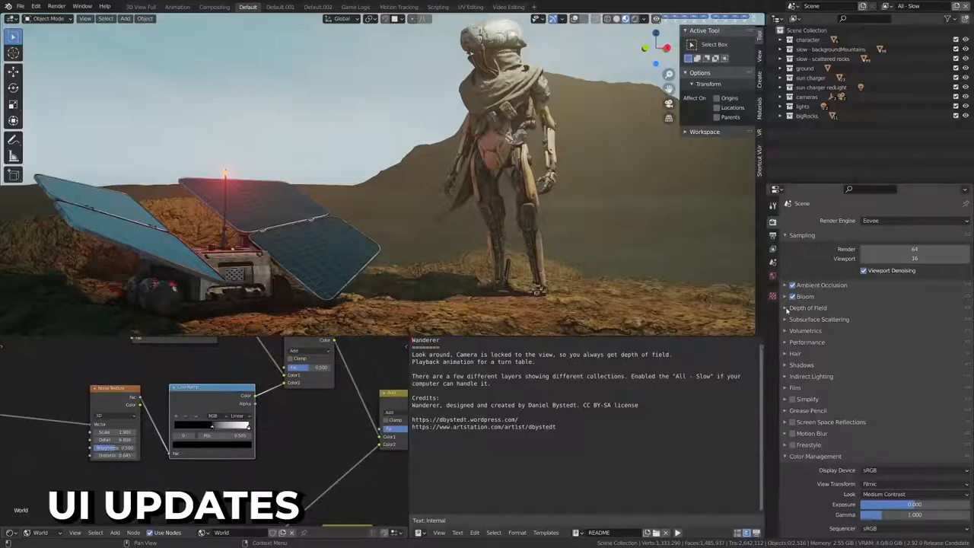
- Expand the Depth of Field settings in the Wanderer scene's render properties
{"action": "left_click", "coordinate": [789, 308]}
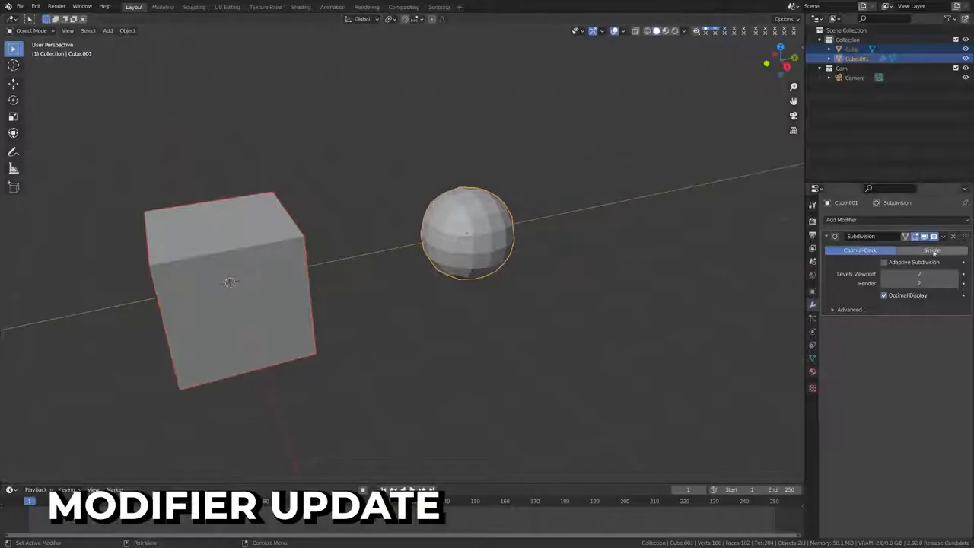
- Copy the sphere's Subdivision modifier to the selected cube via Copy to Selected
{"action": "left_click", "coordinate": [944, 237]}
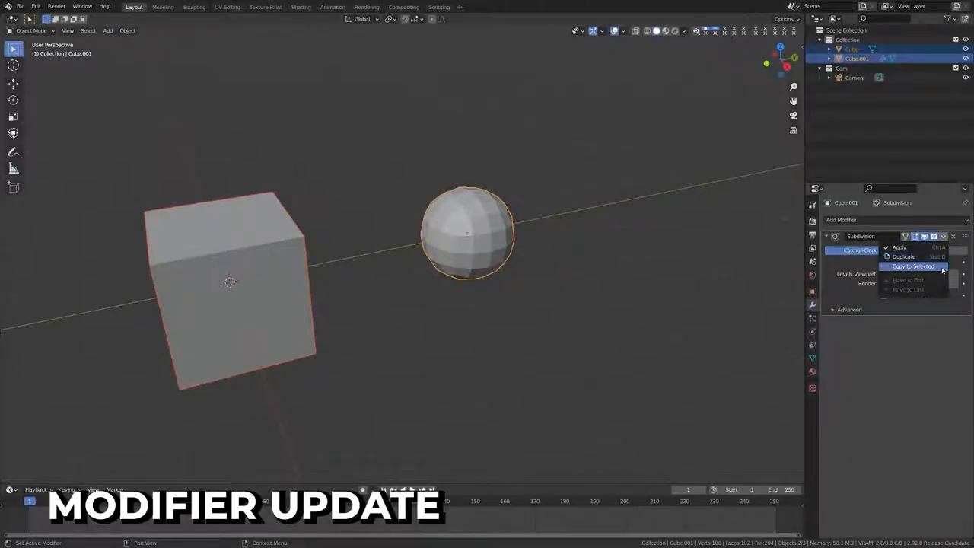
{"action": "left_click", "coordinate": [917, 266]}
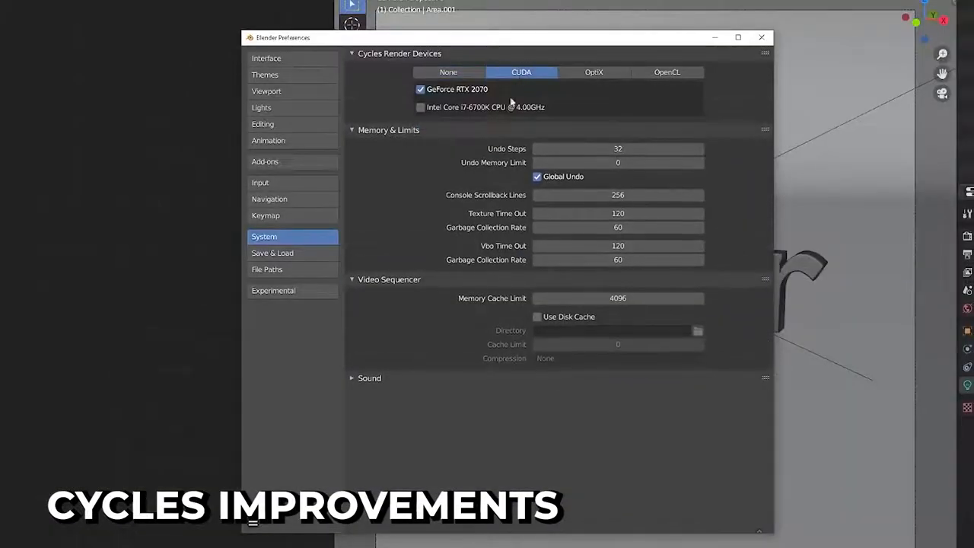
- Enable the GeForce RTX 2070 as the CUDA render device for Cycles
{"action": "left_click", "coordinate": [594, 72]}
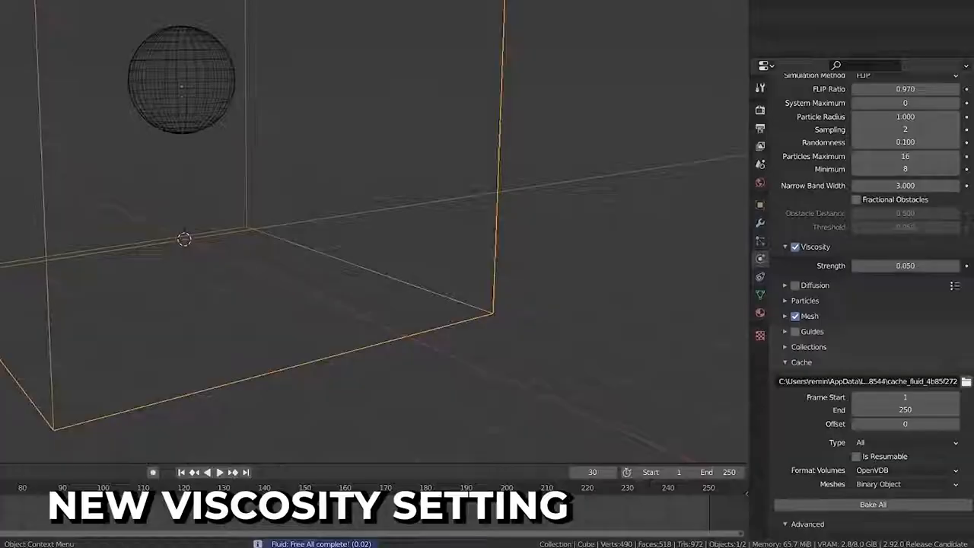
- Turn on Viscosity for the fluid domain at strength 0.050
{"action": "left_click", "coordinate": [795, 247]}
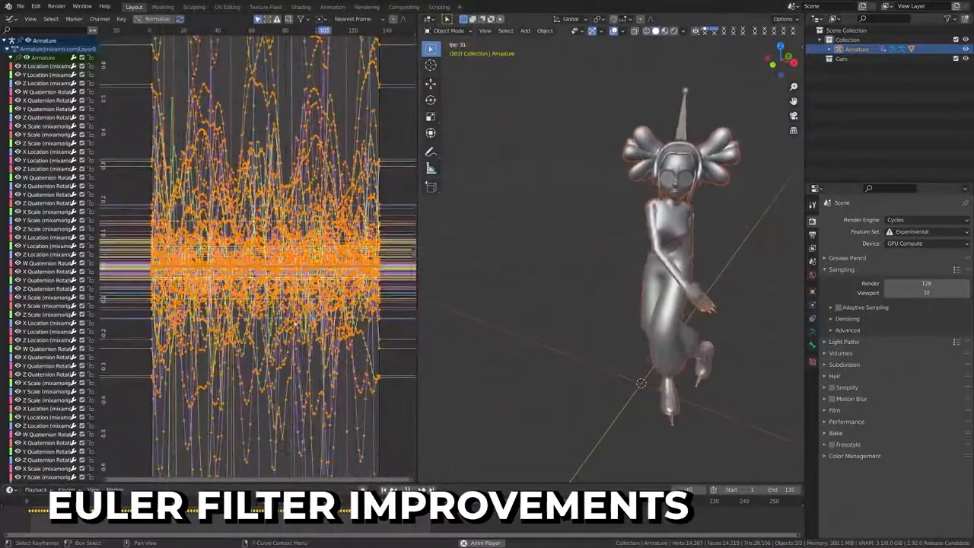
- Run the Discontinuity (Euler) Filter on all selected armature keyframes
{"action": "key", "text": "space"}
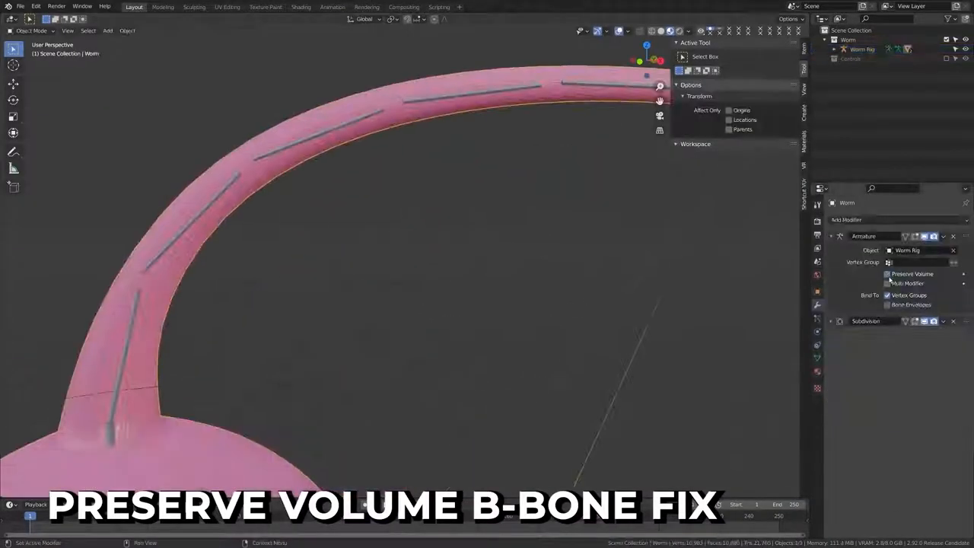
- Tick Preserve Volume on the worm's Armature modifier
{"action": "left_click", "coordinate": [886, 274]}
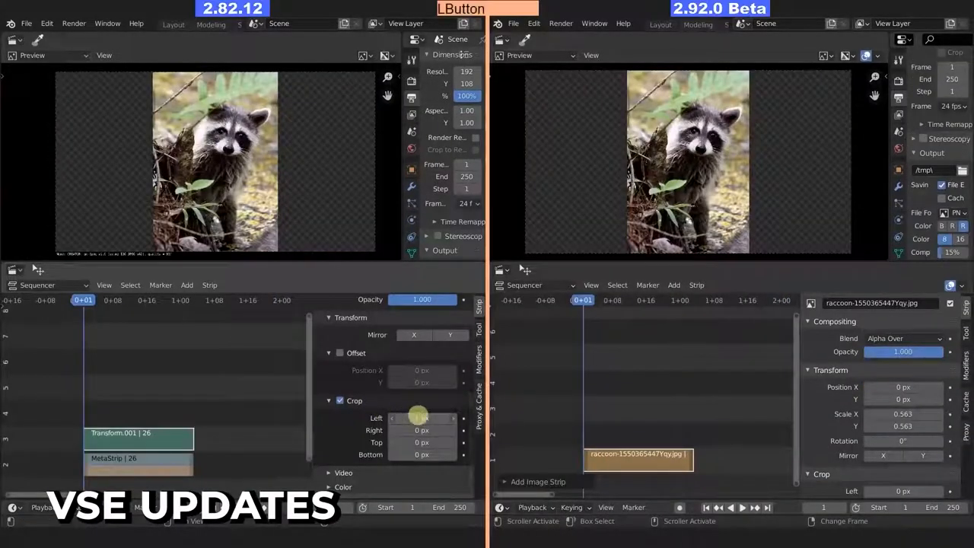
- Drag the 2.82 raccoon strip's Crop Left to 1225 px to compare with 2.92
{"action": "left_click_drag", "start_coordinate": [422, 418], "coordinate": [60, 381]}
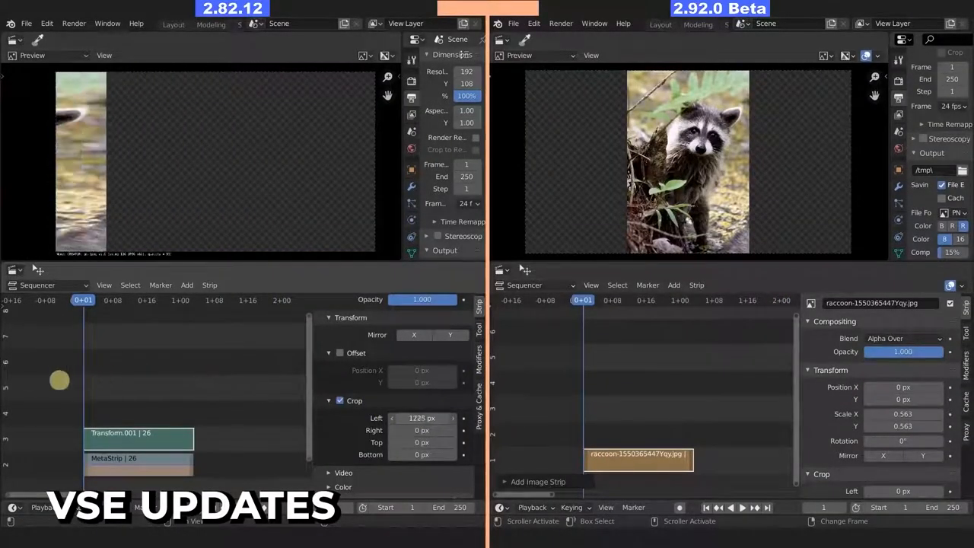
{"action": "left_click_drag", "start_coordinate": [422, 418], "coordinate": [422, 418]}
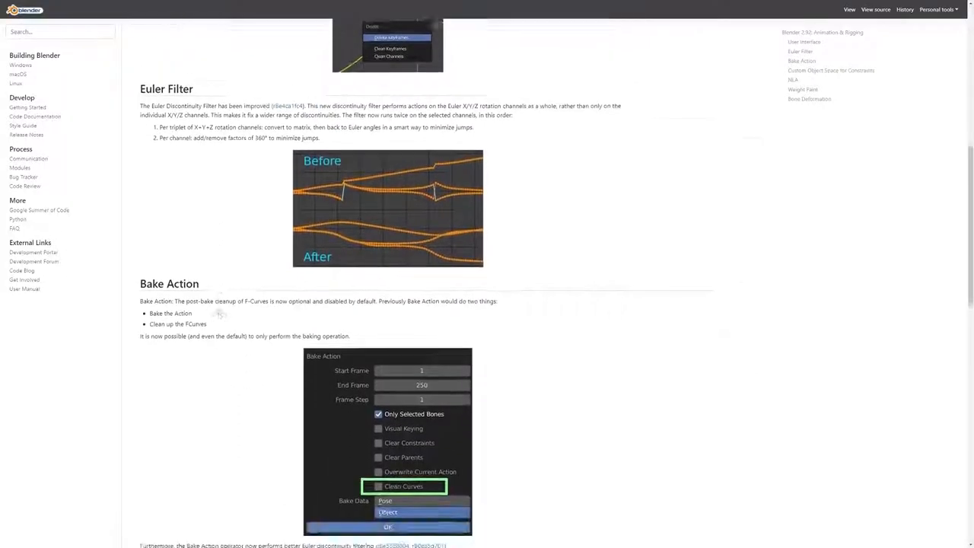
- Scroll the 2.92 animation release notes down to Custom Object Space for Constraints
{"action": "scroll", "scroll_direction": "down", "scroll_amount": 3}
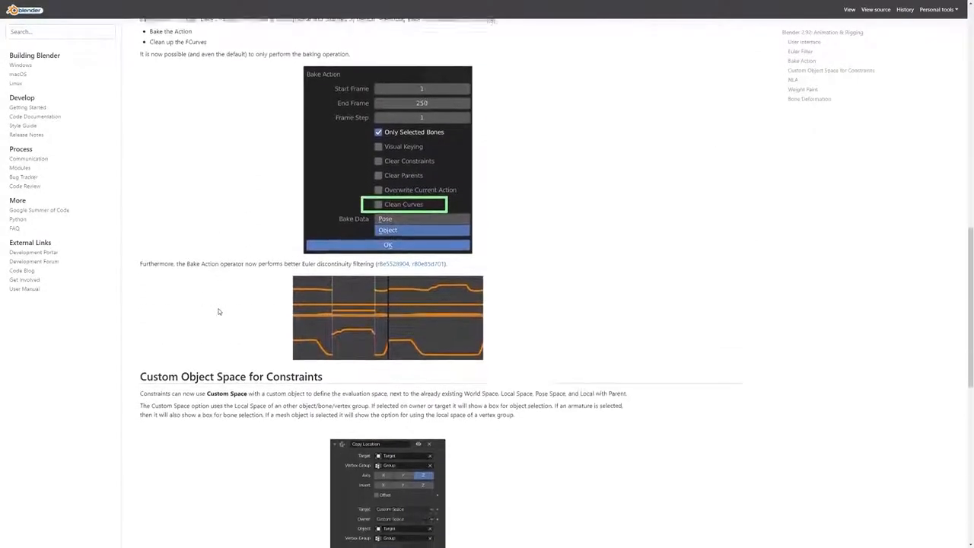